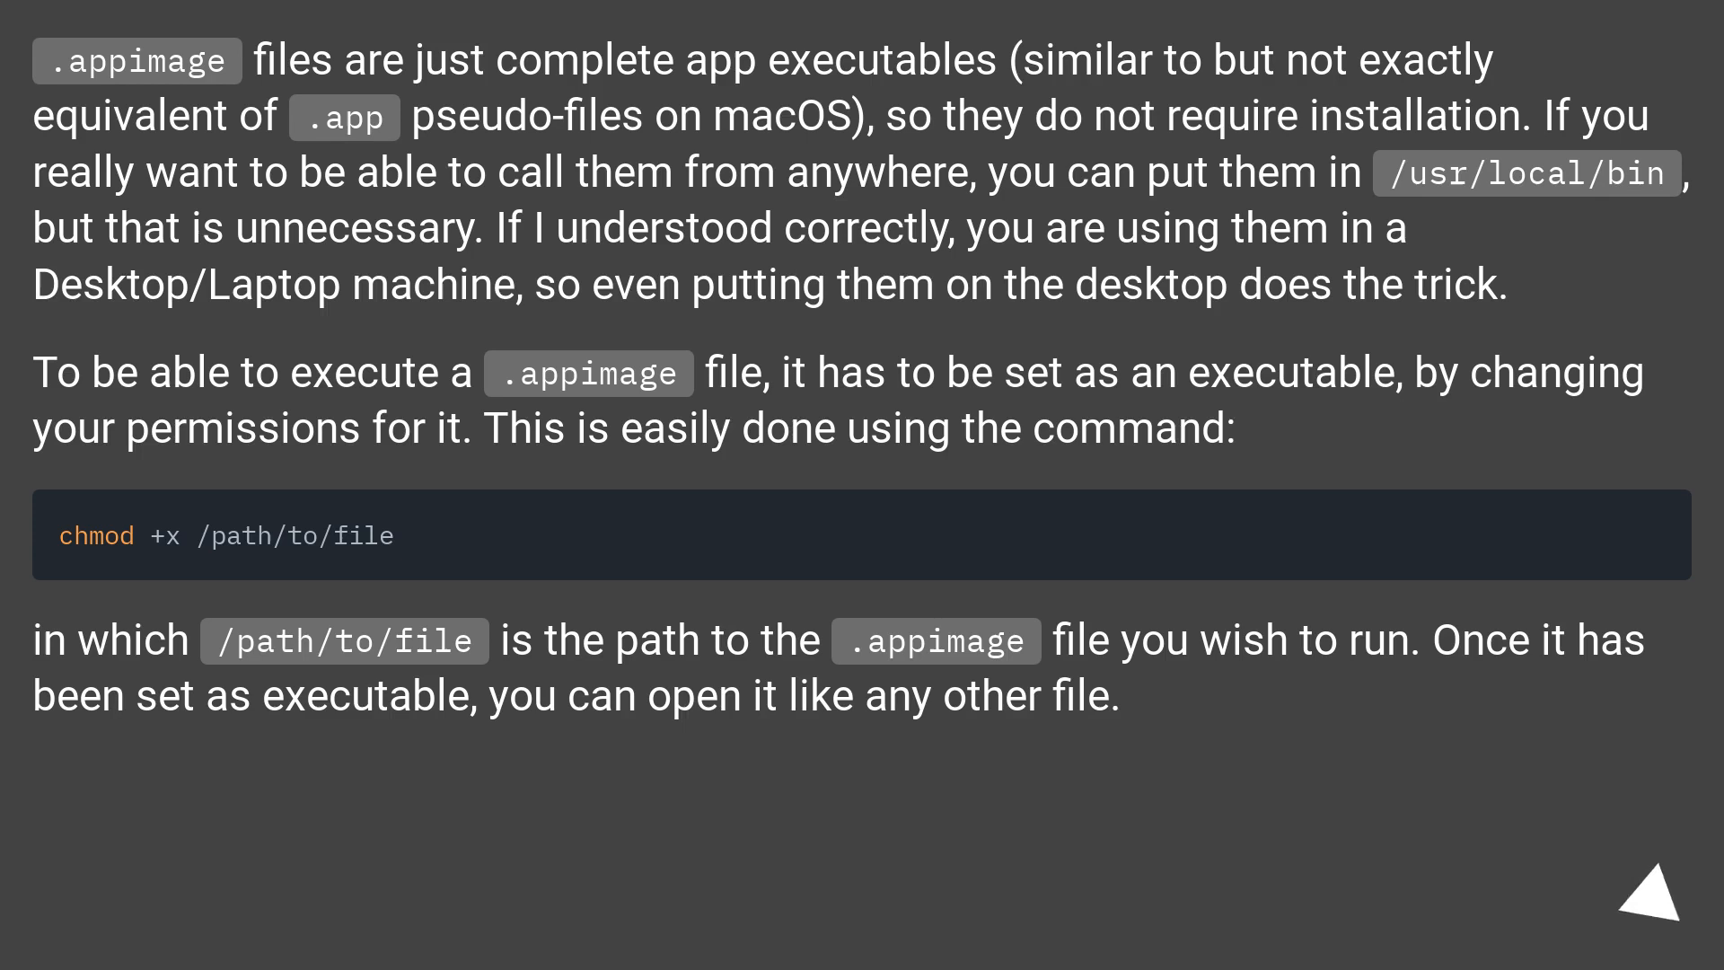
click(1654, 891)
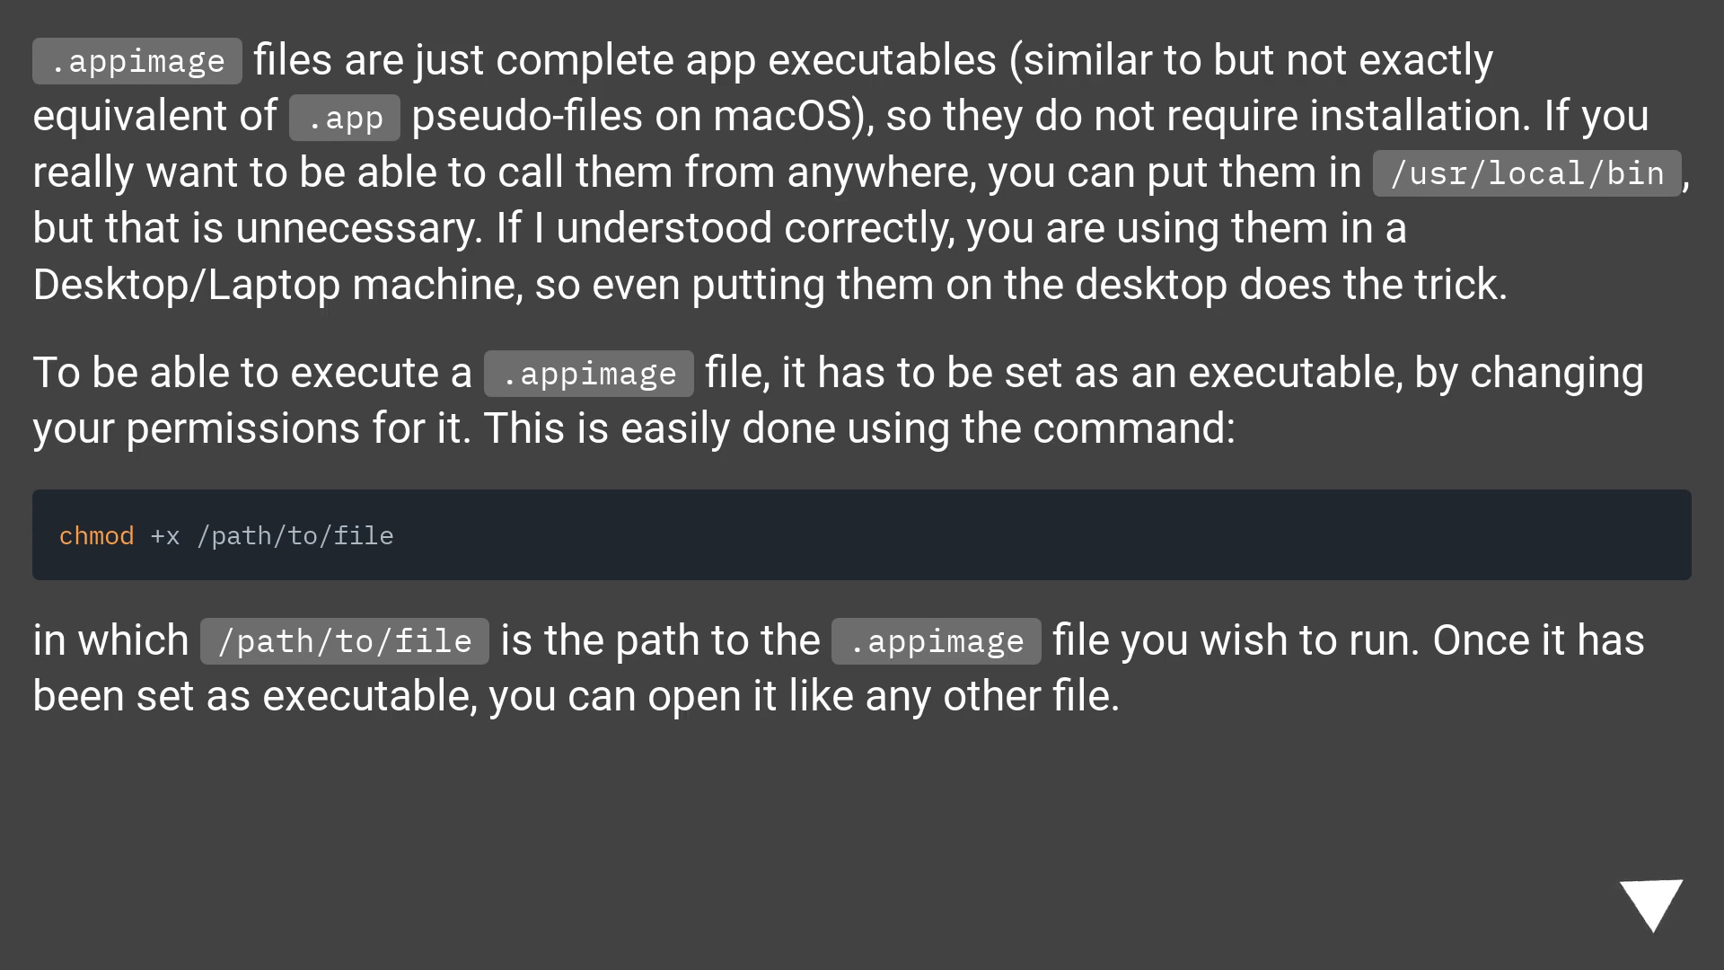
click(1655, 898)
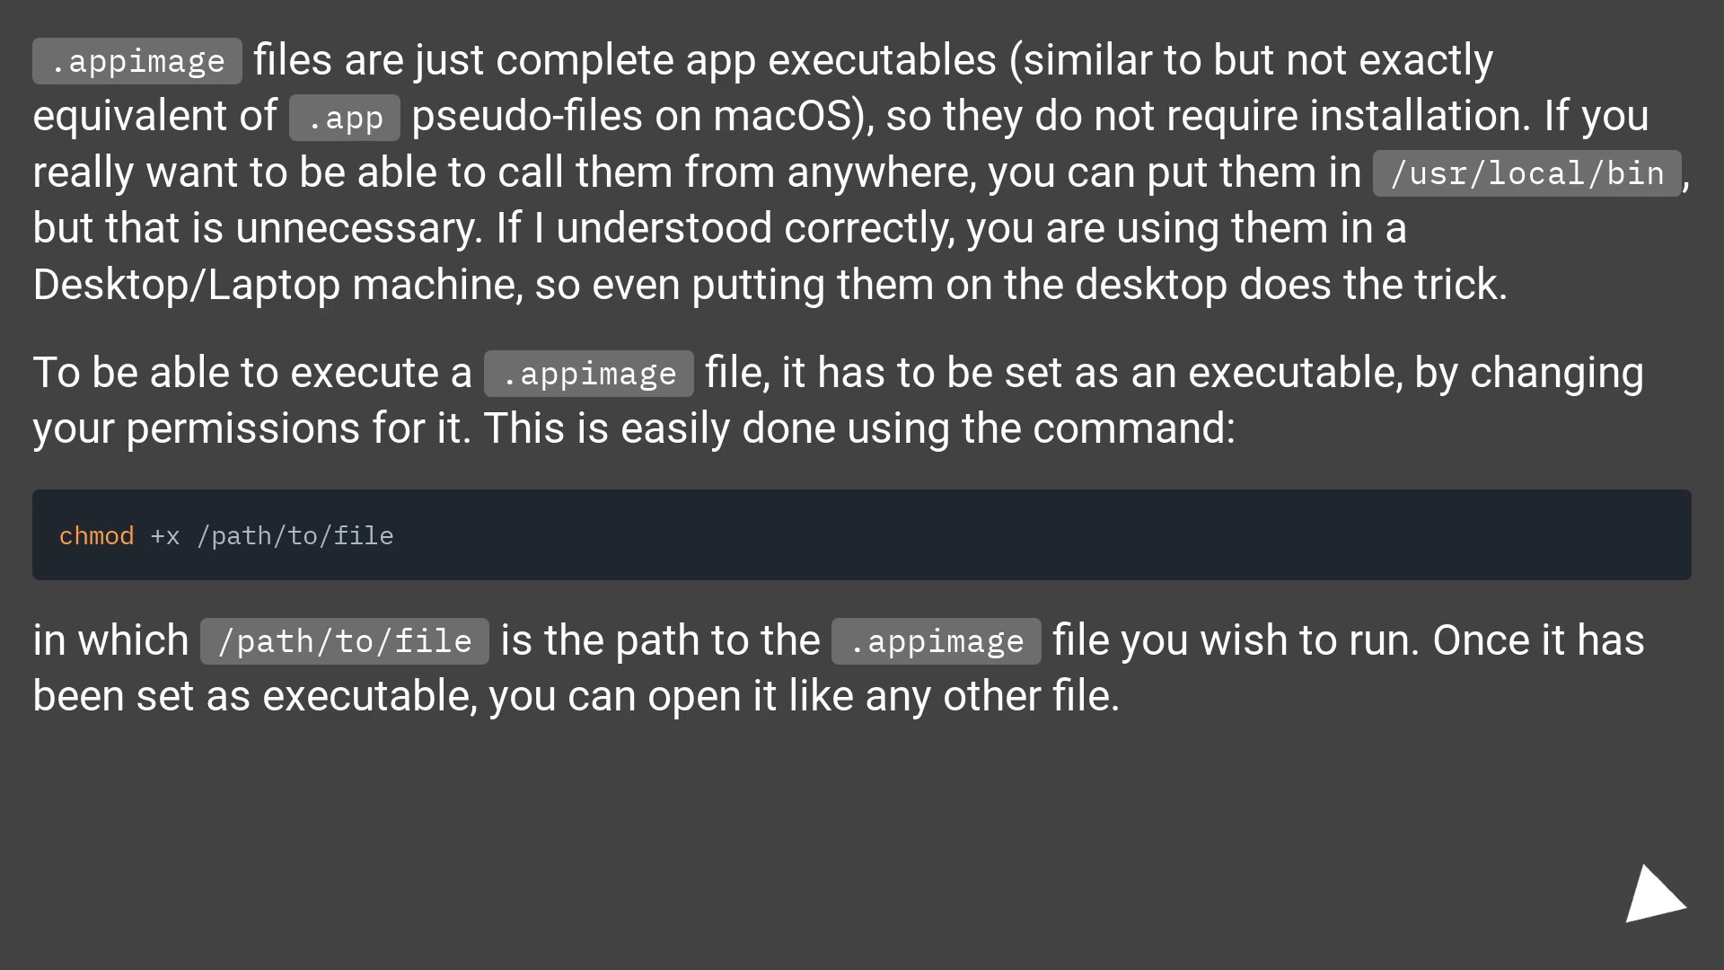
click(1649, 904)
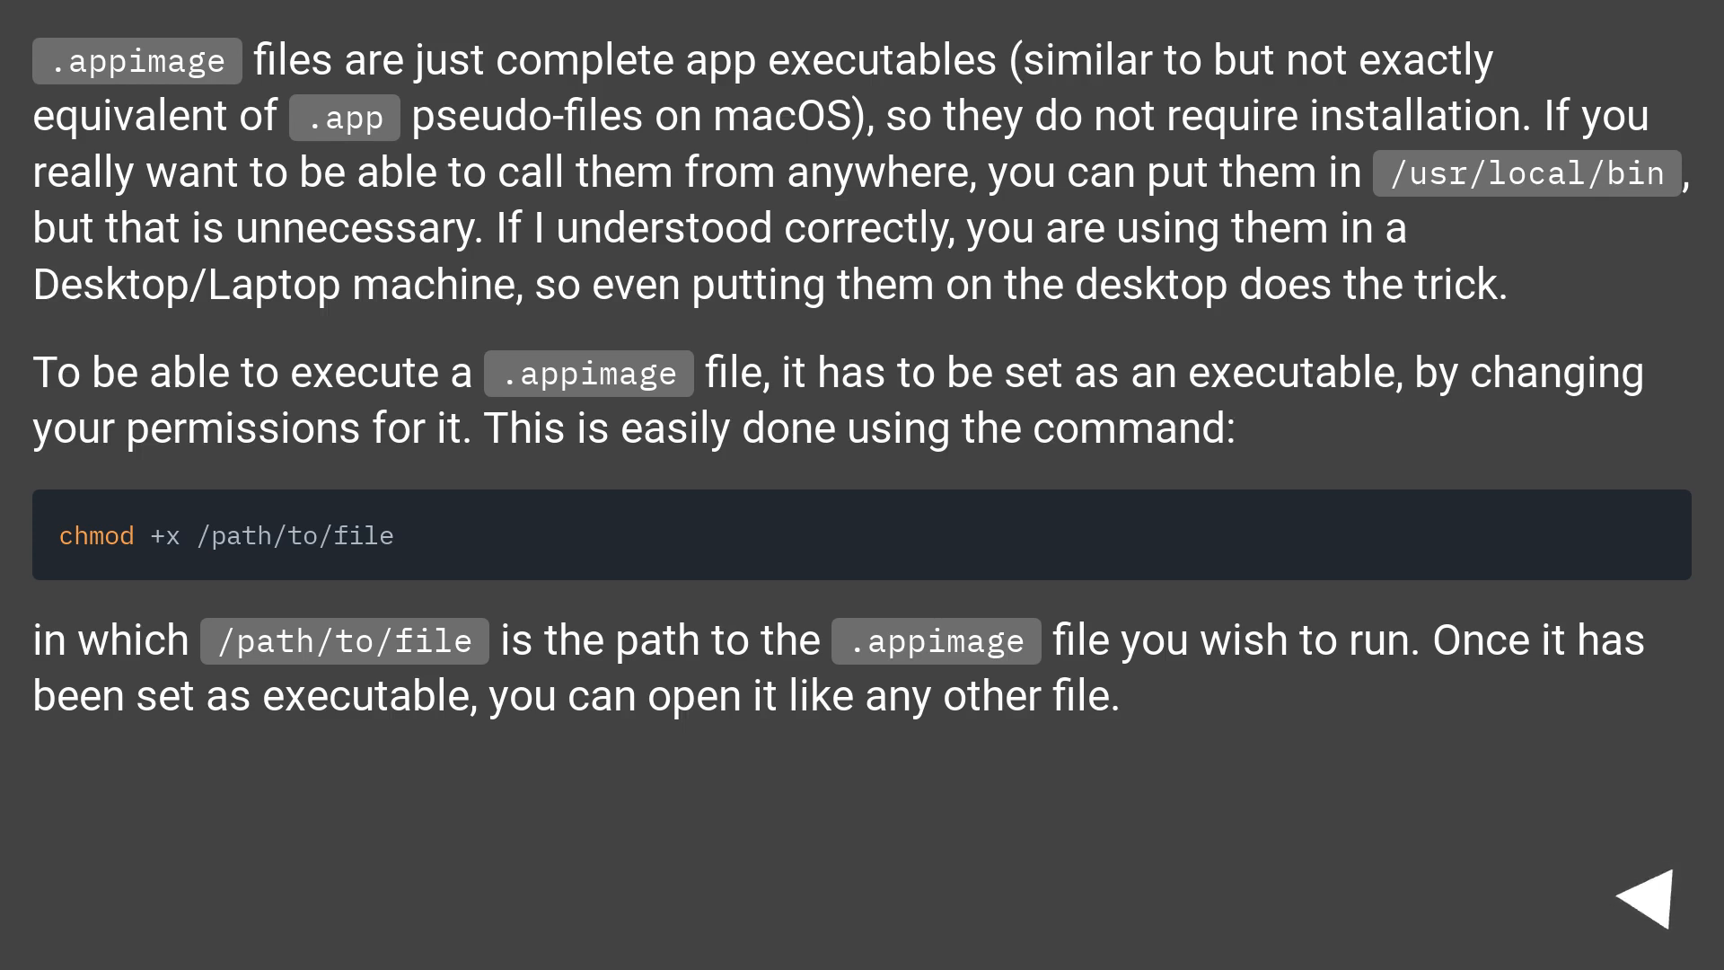
click(1660, 900)
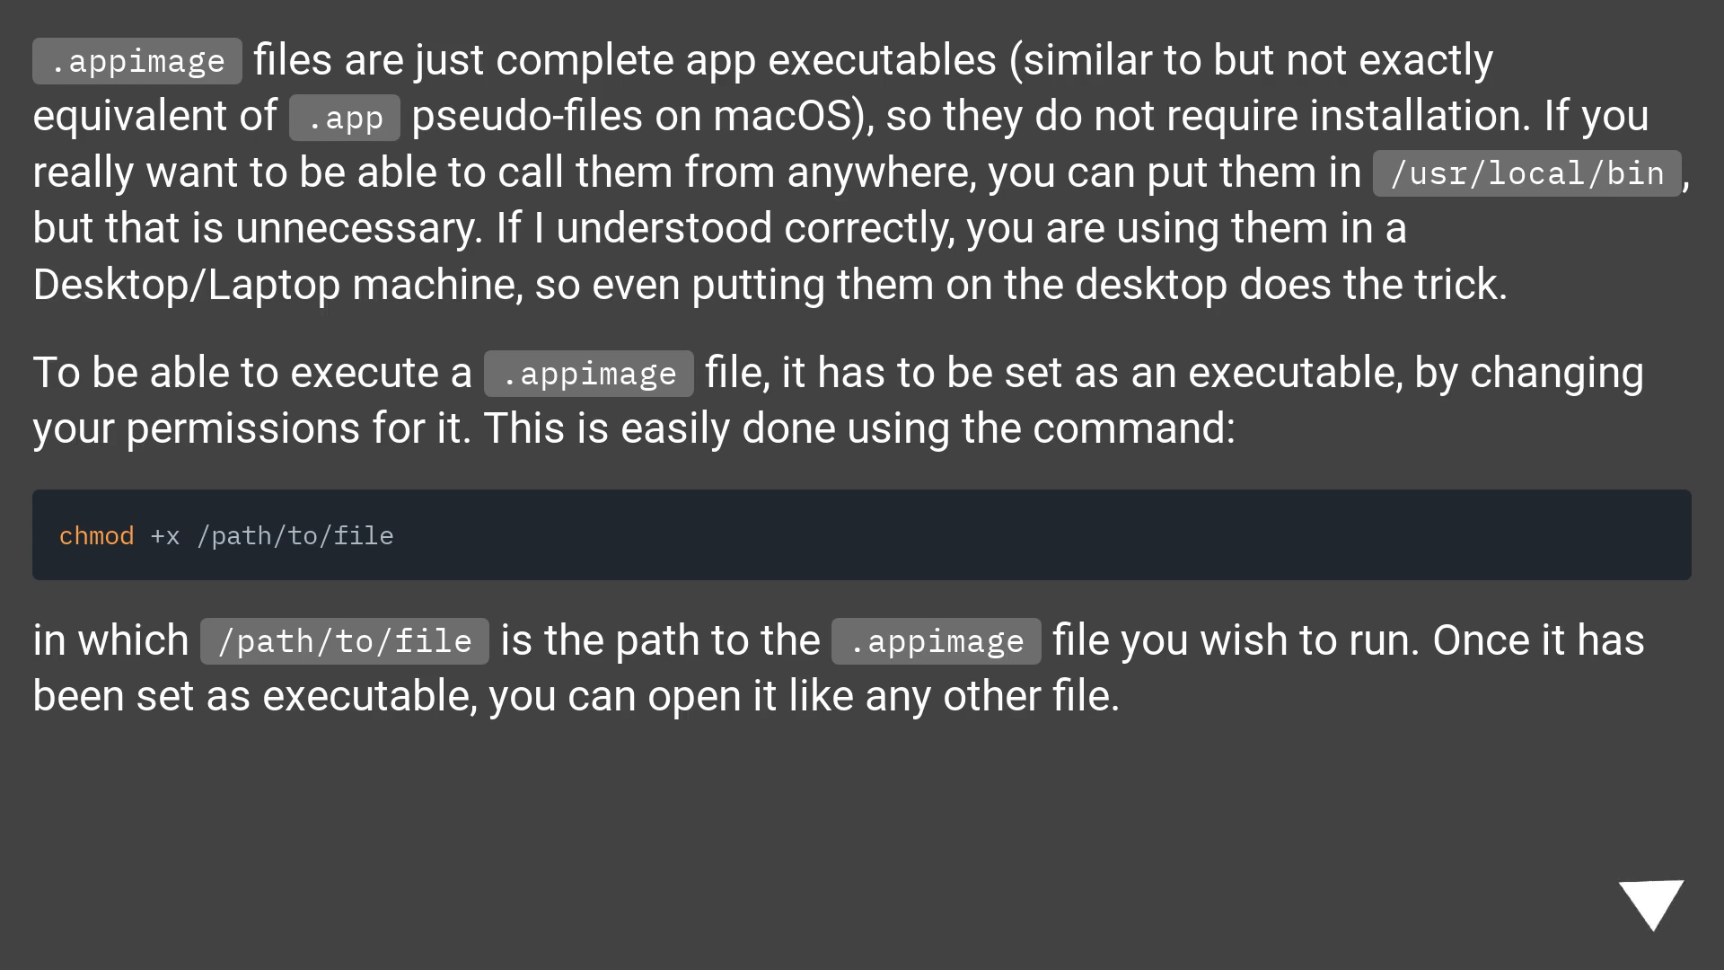
click(1654, 894)
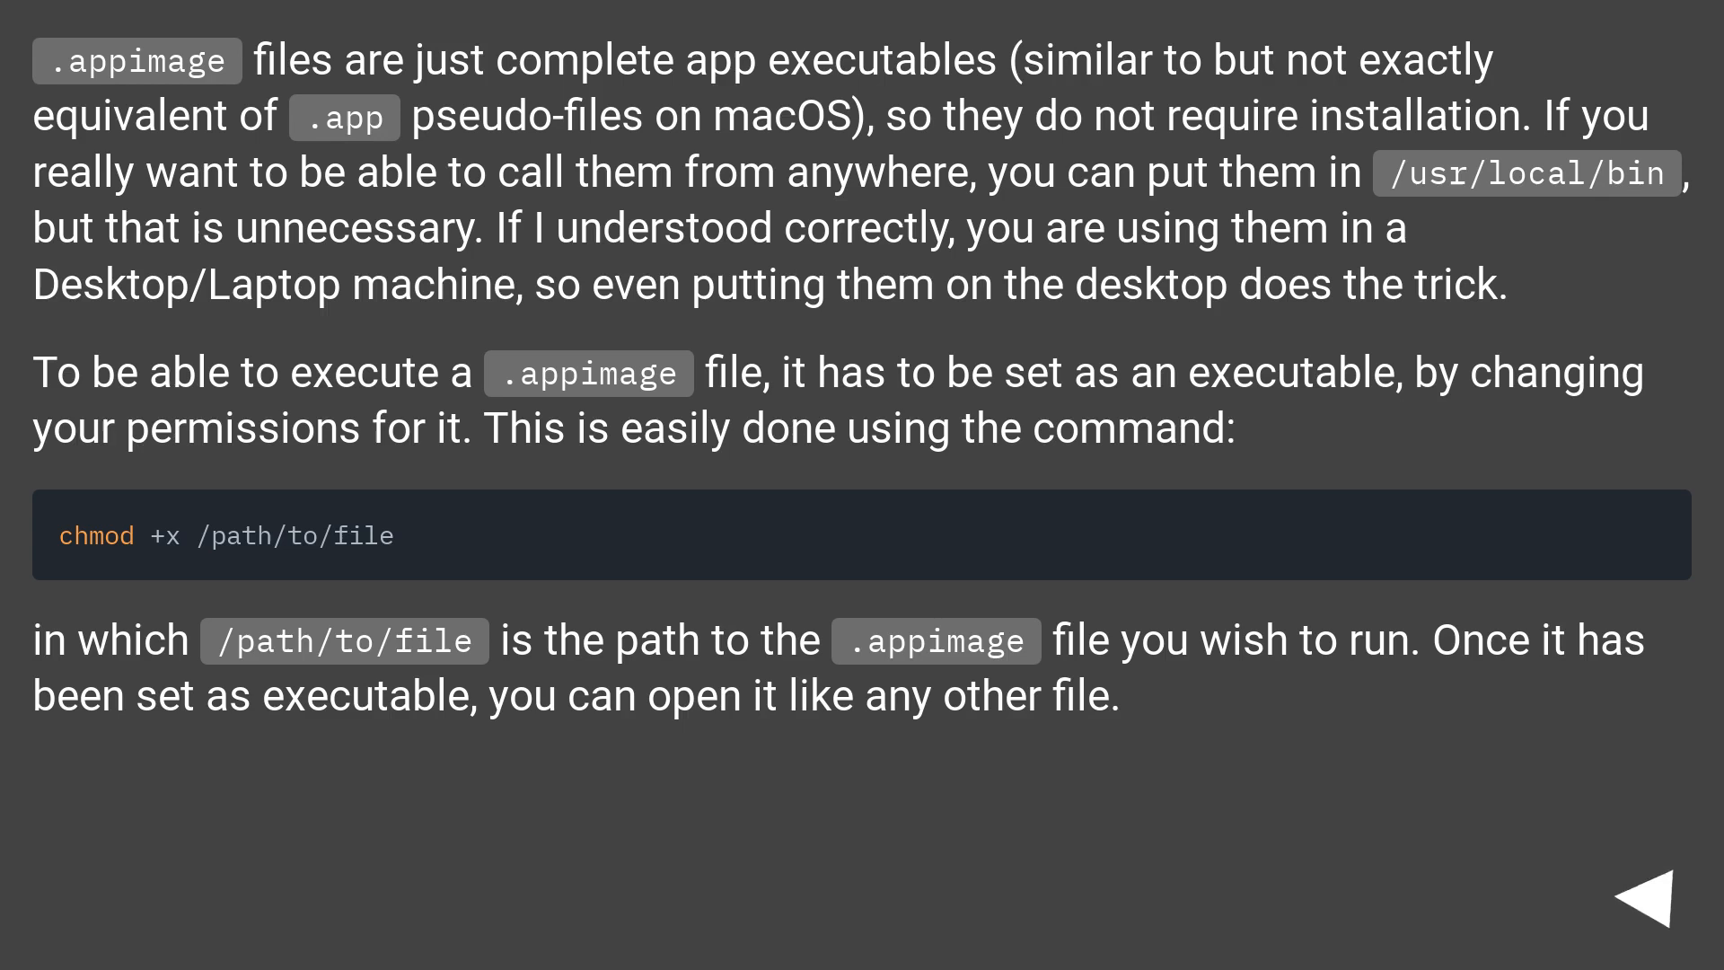
click(1647, 902)
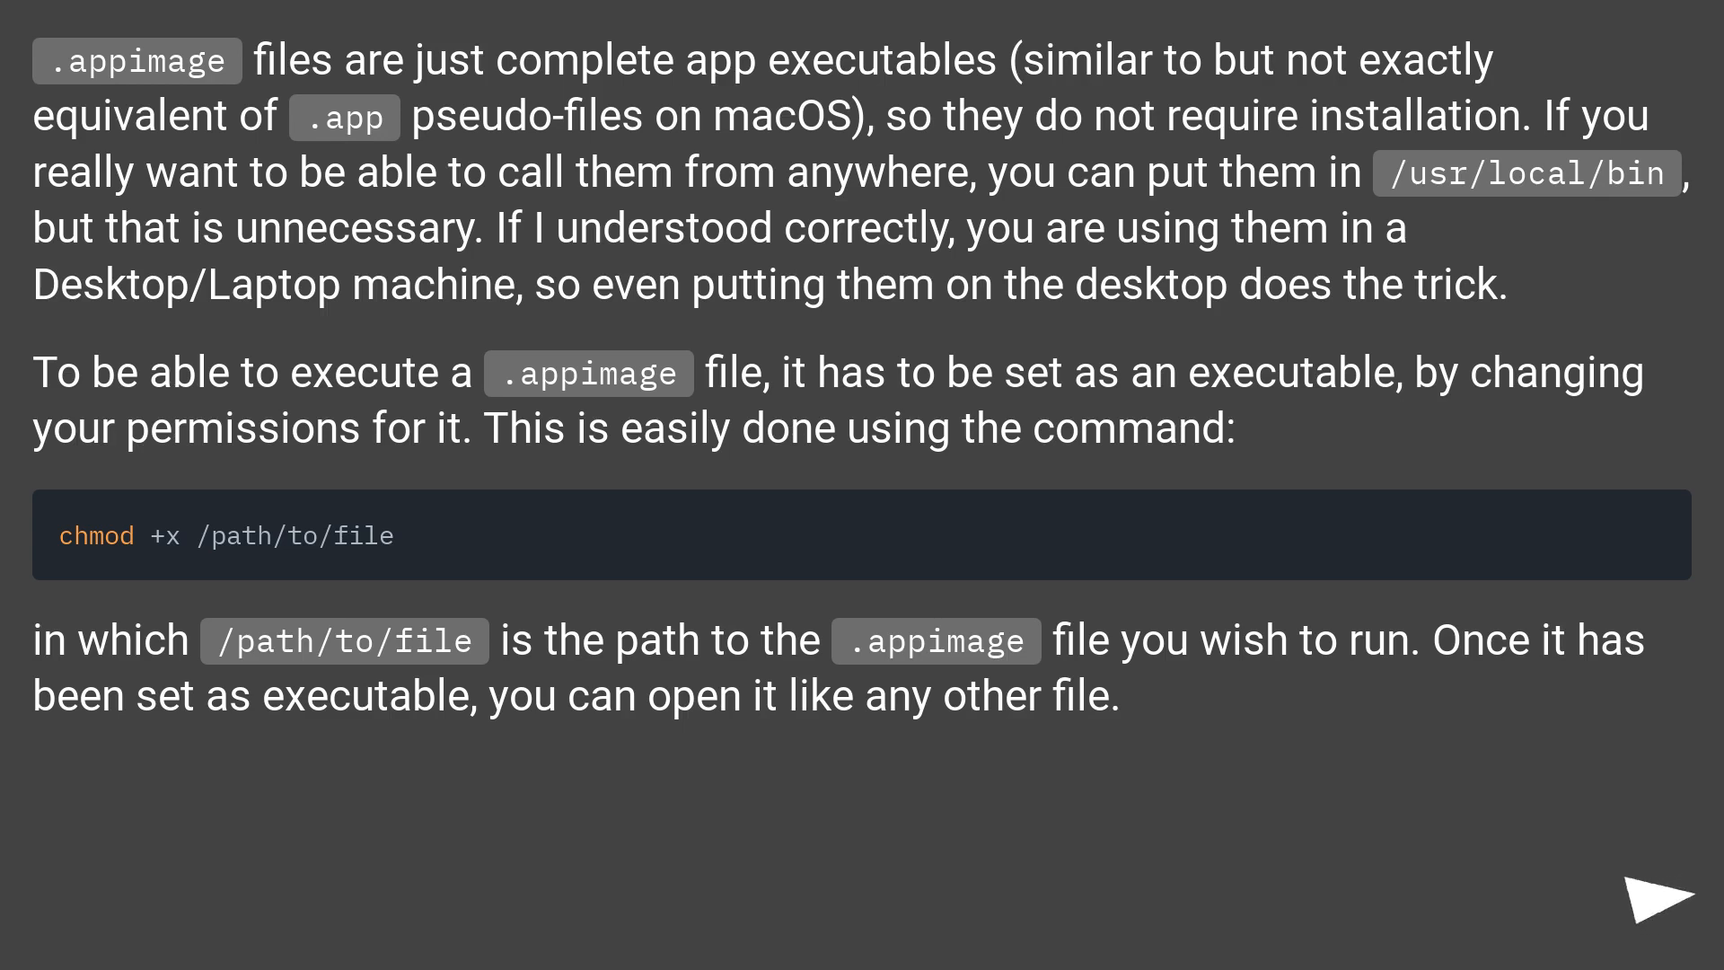
click(1661, 895)
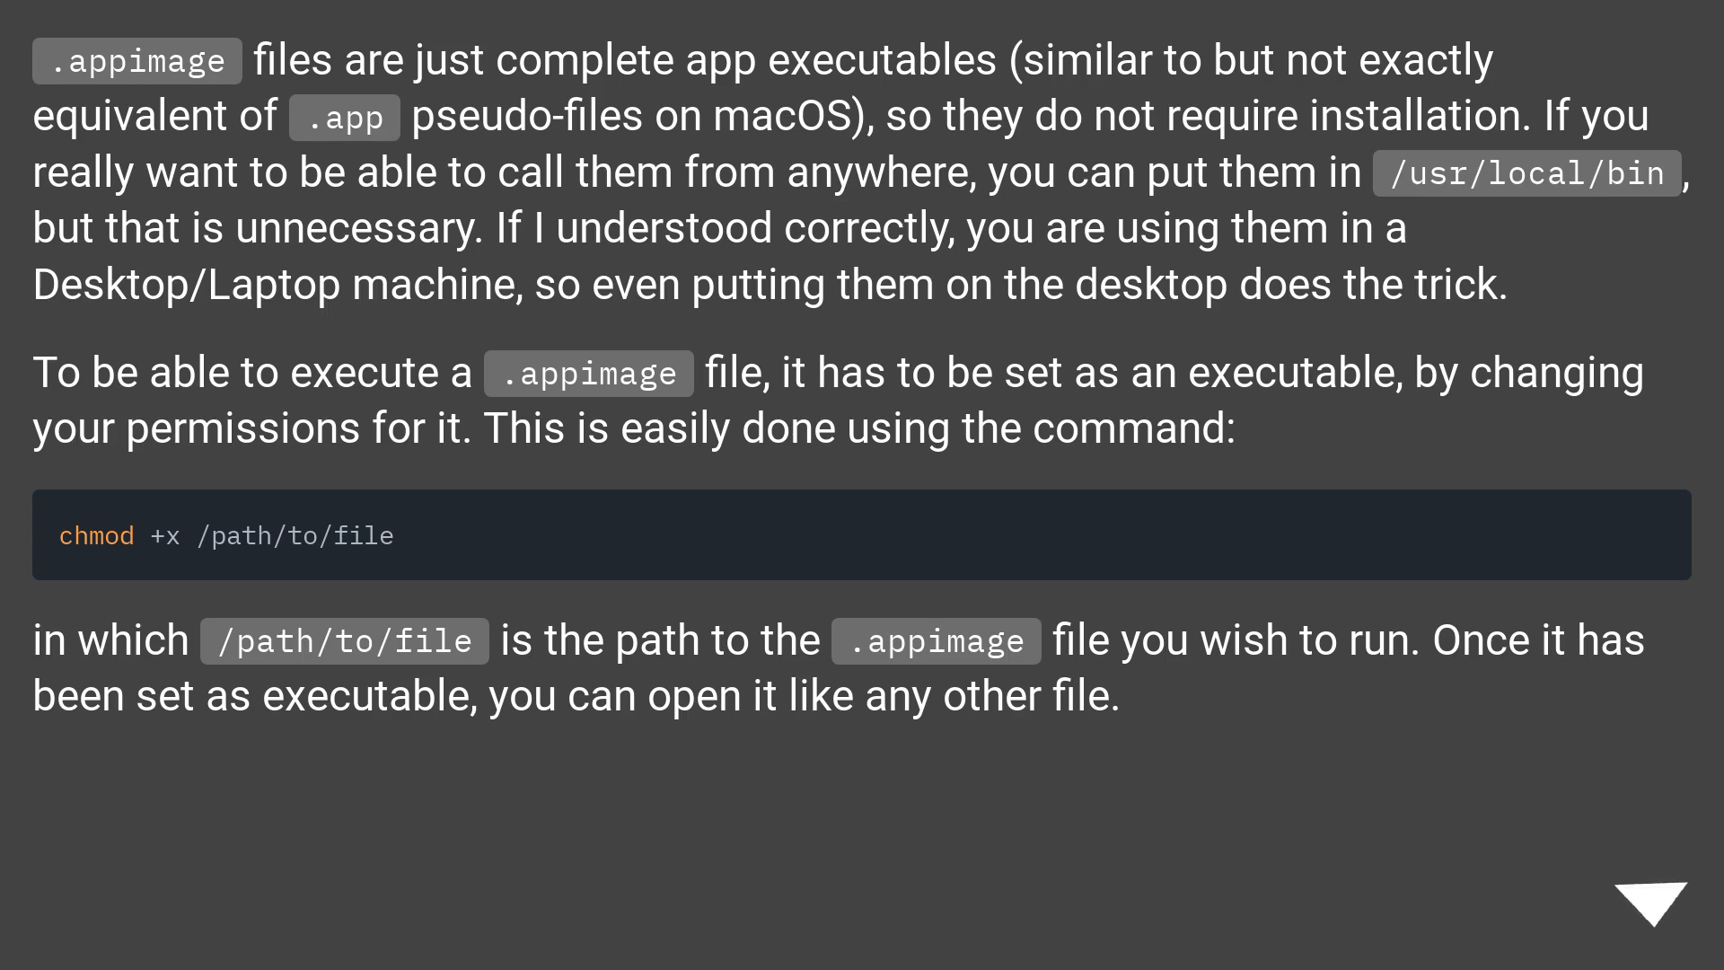
click(1643, 894)
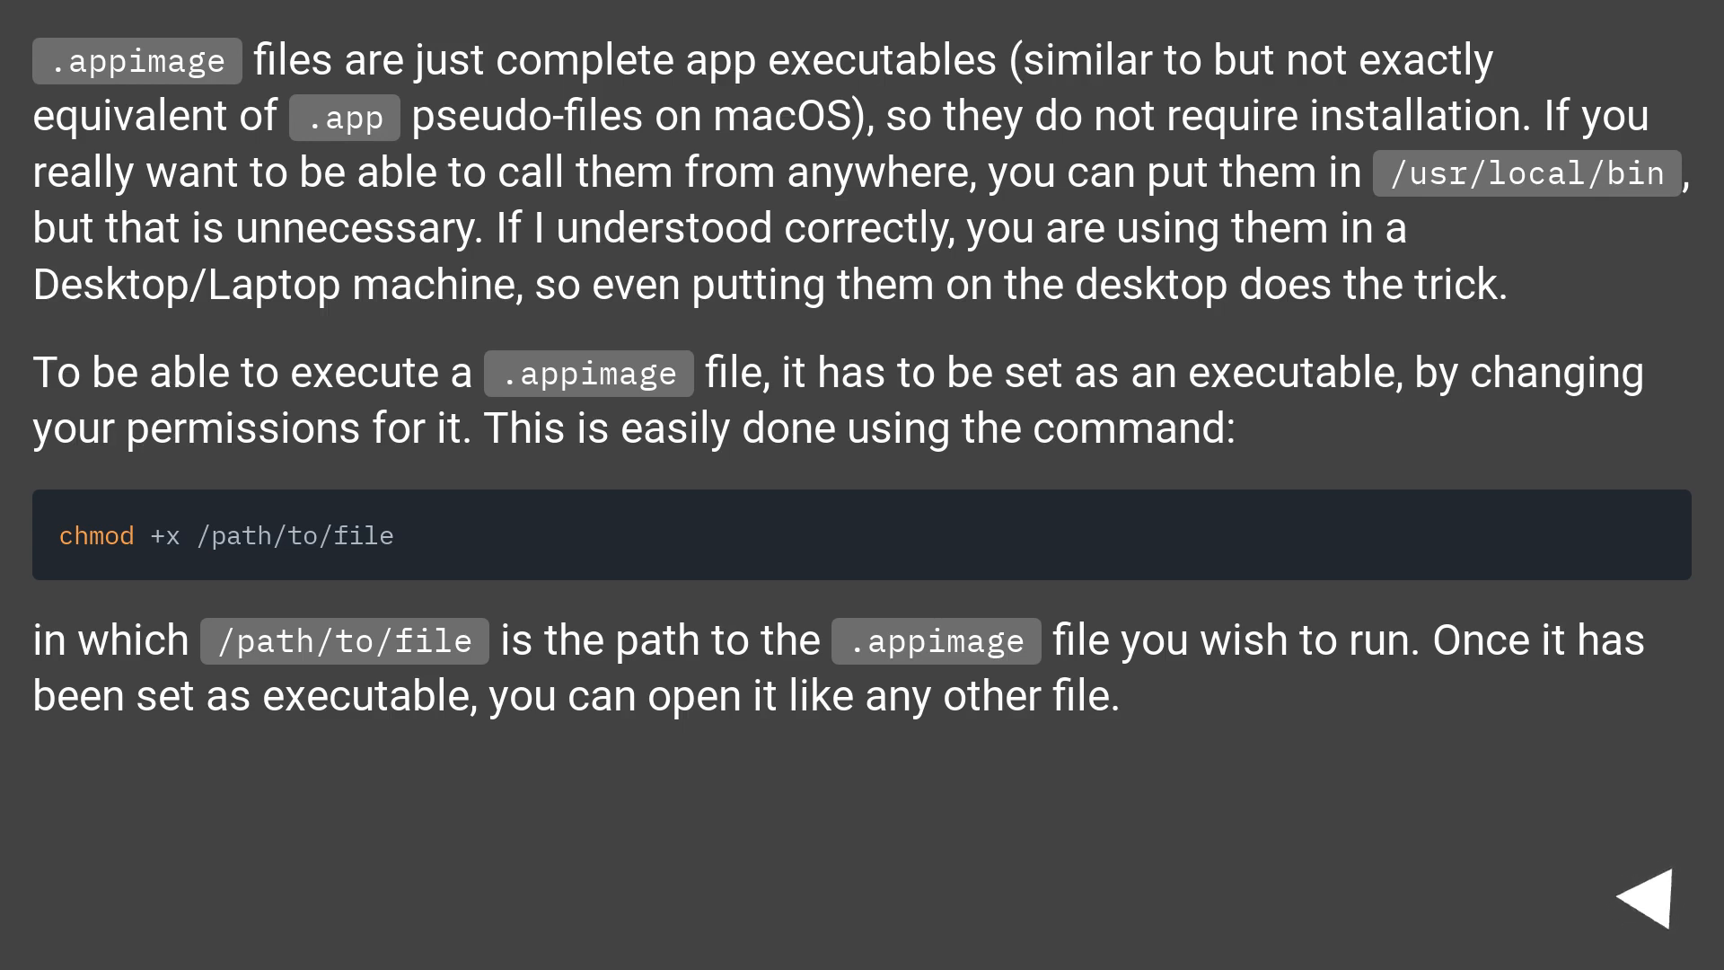
click(1655, 892)
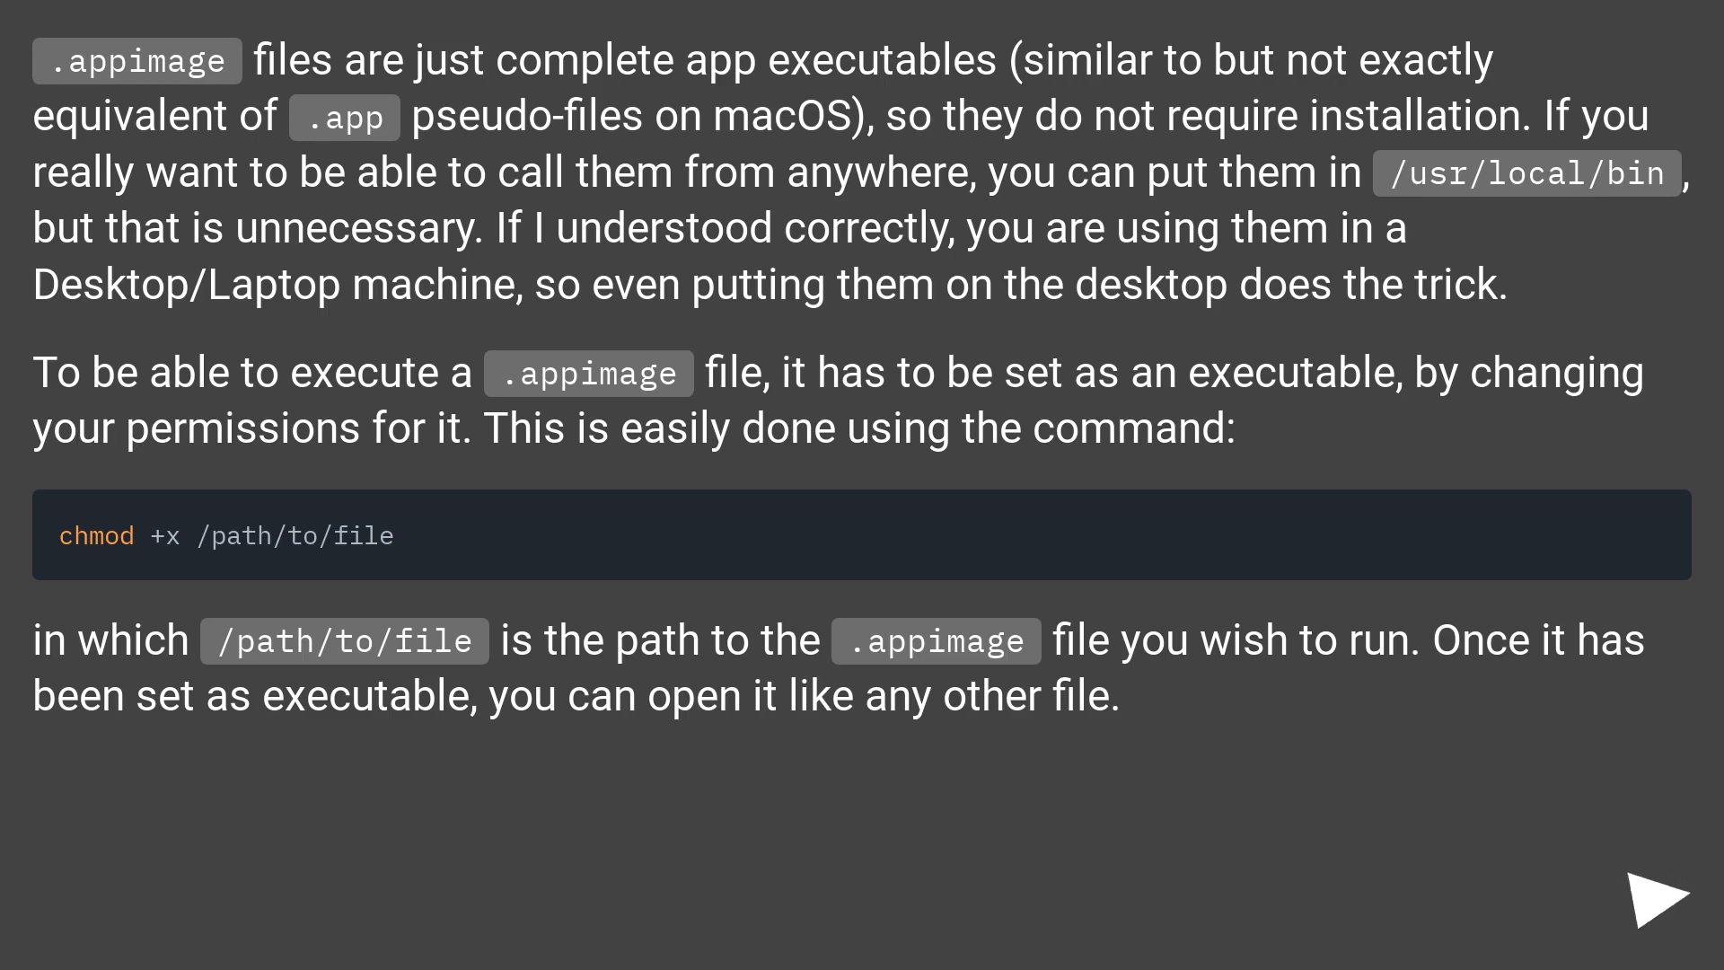
click(1654, 893)
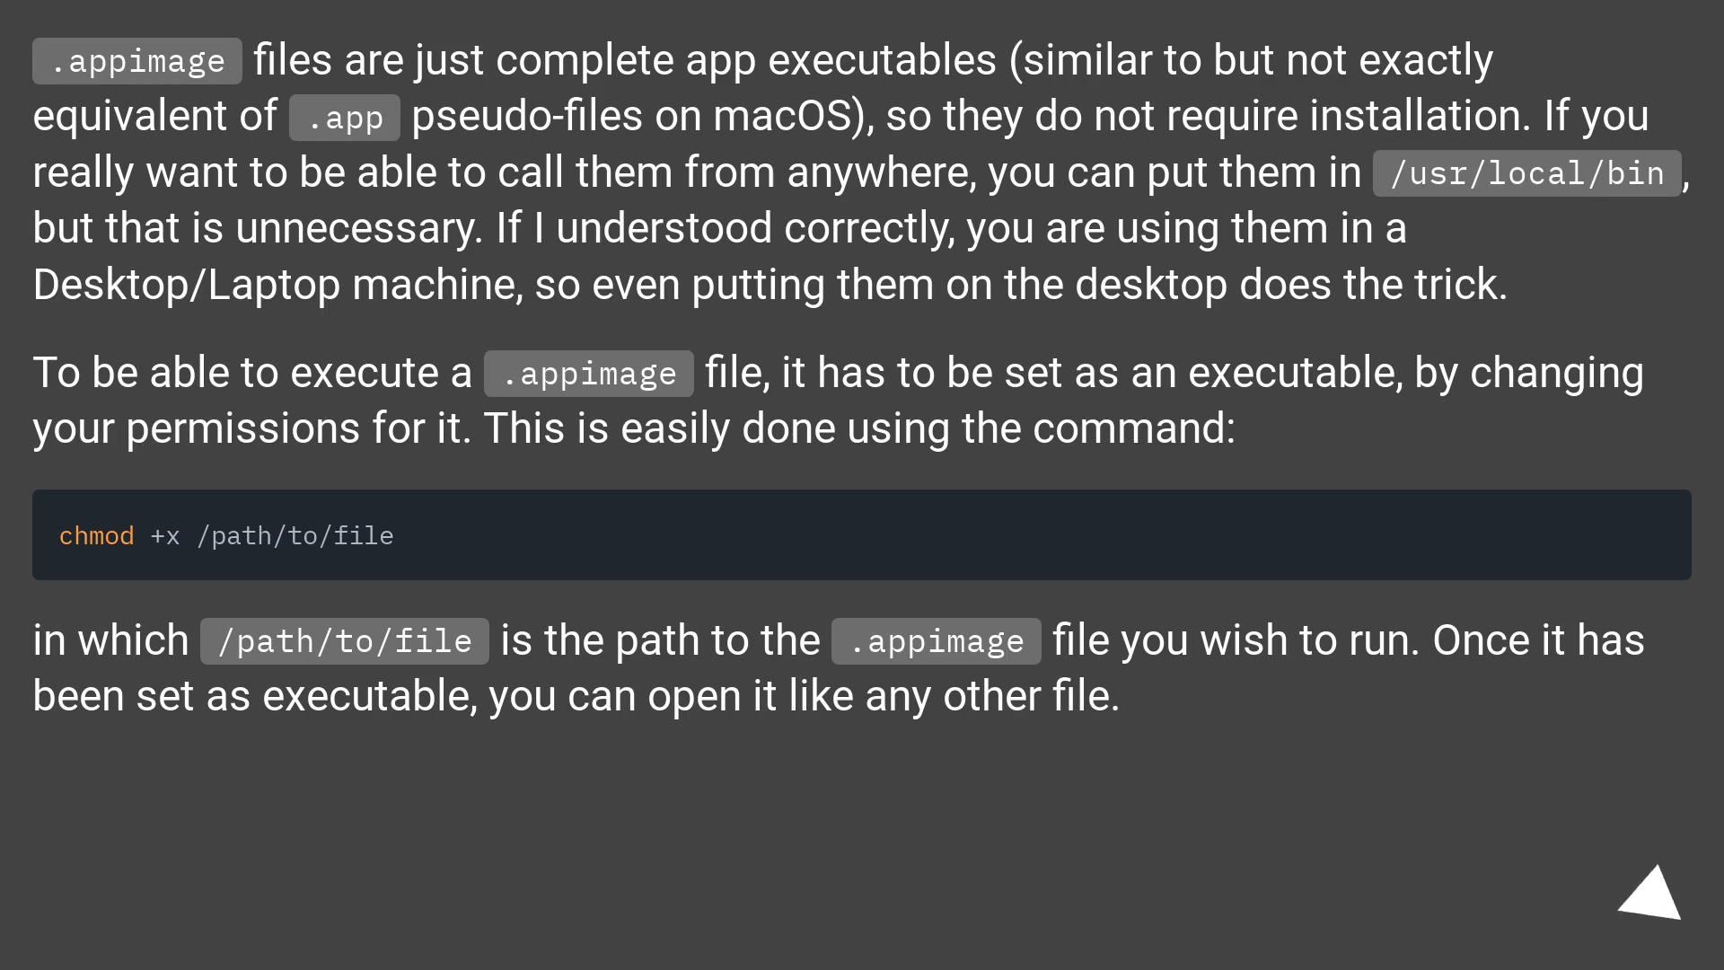
click(1648, 893)
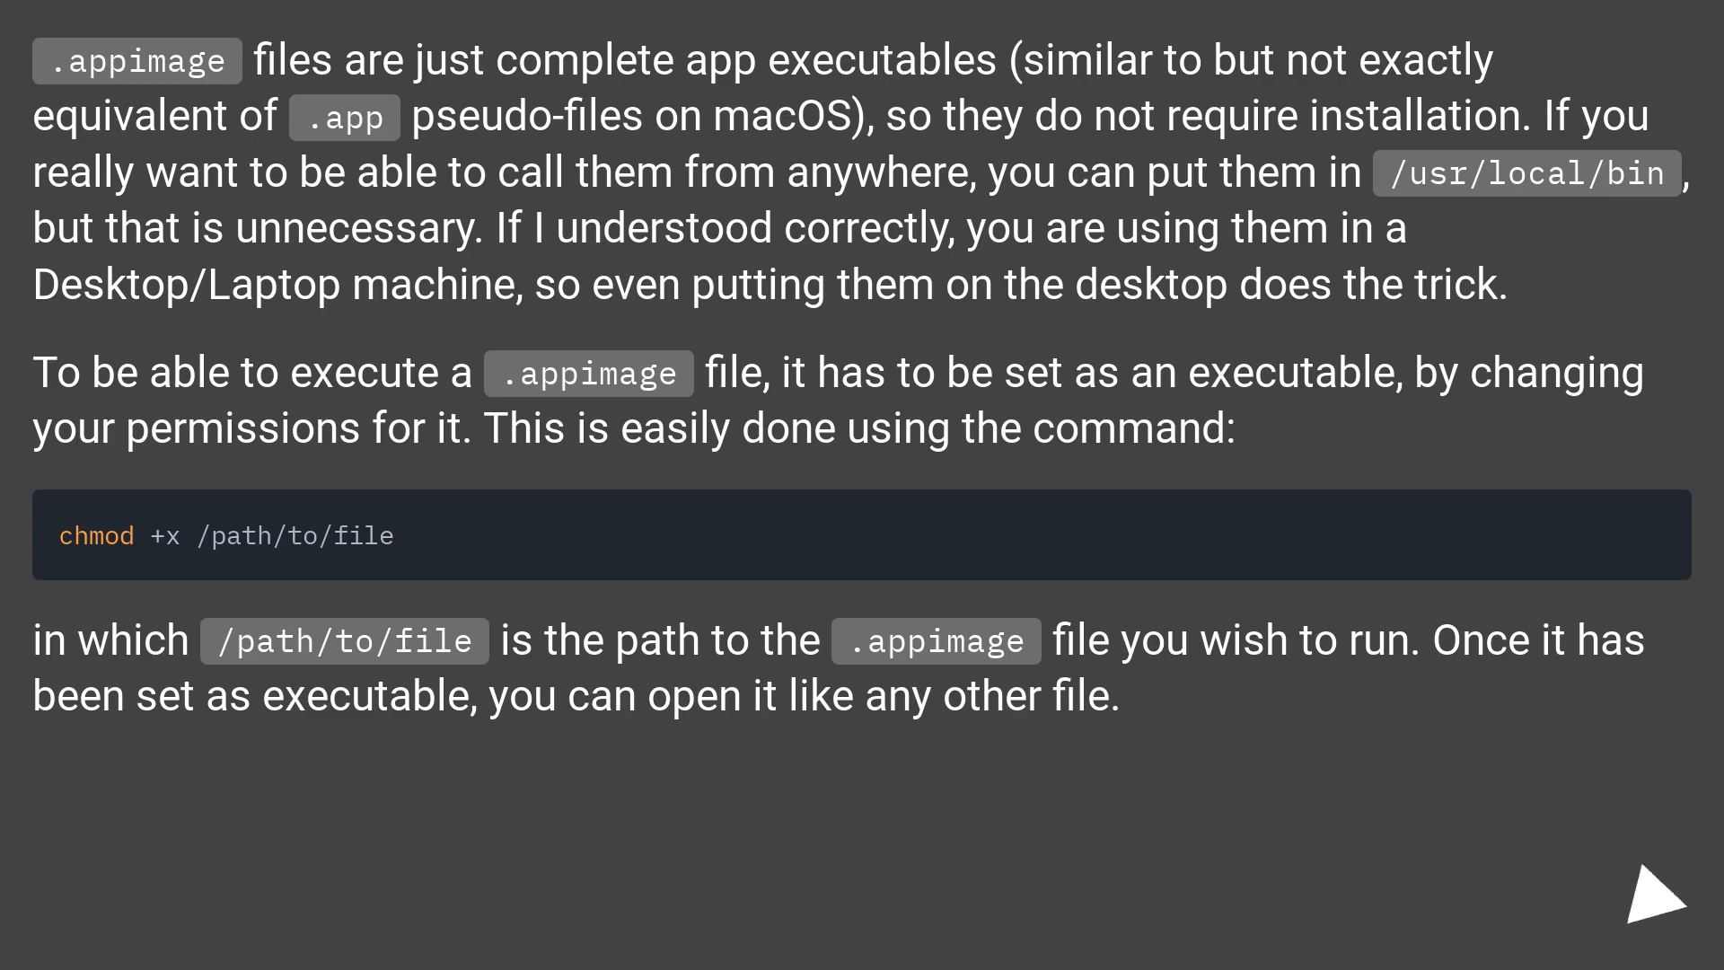
click(1654, 904)
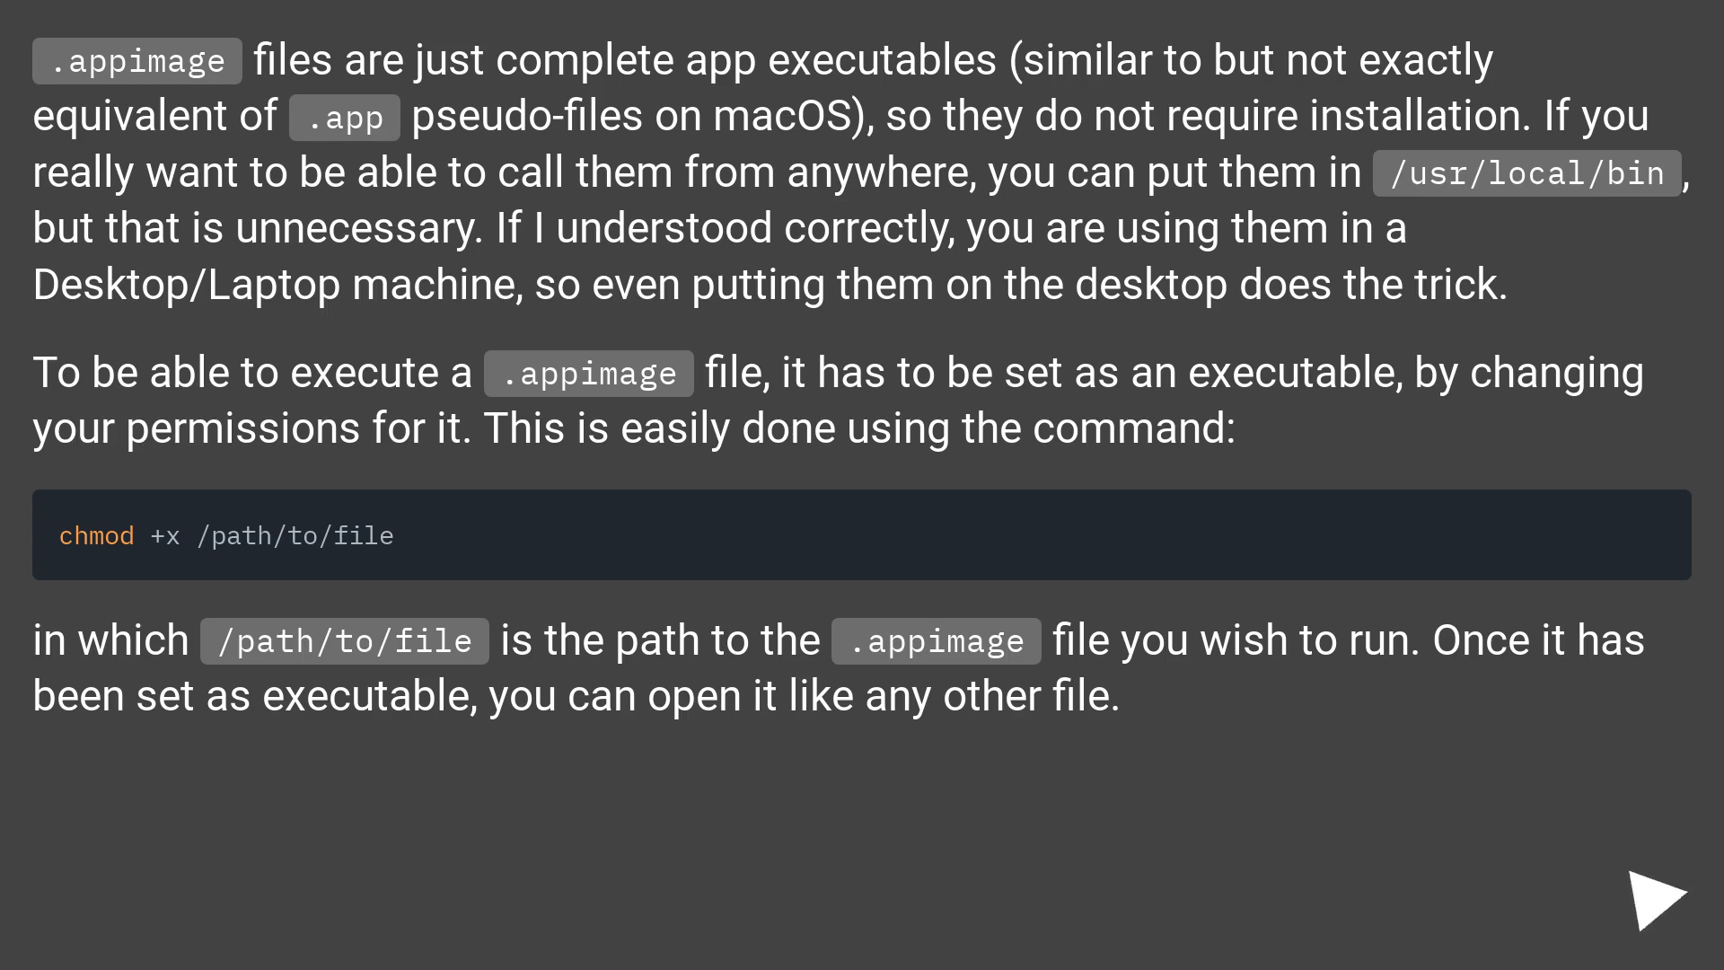
click(1660, 893)
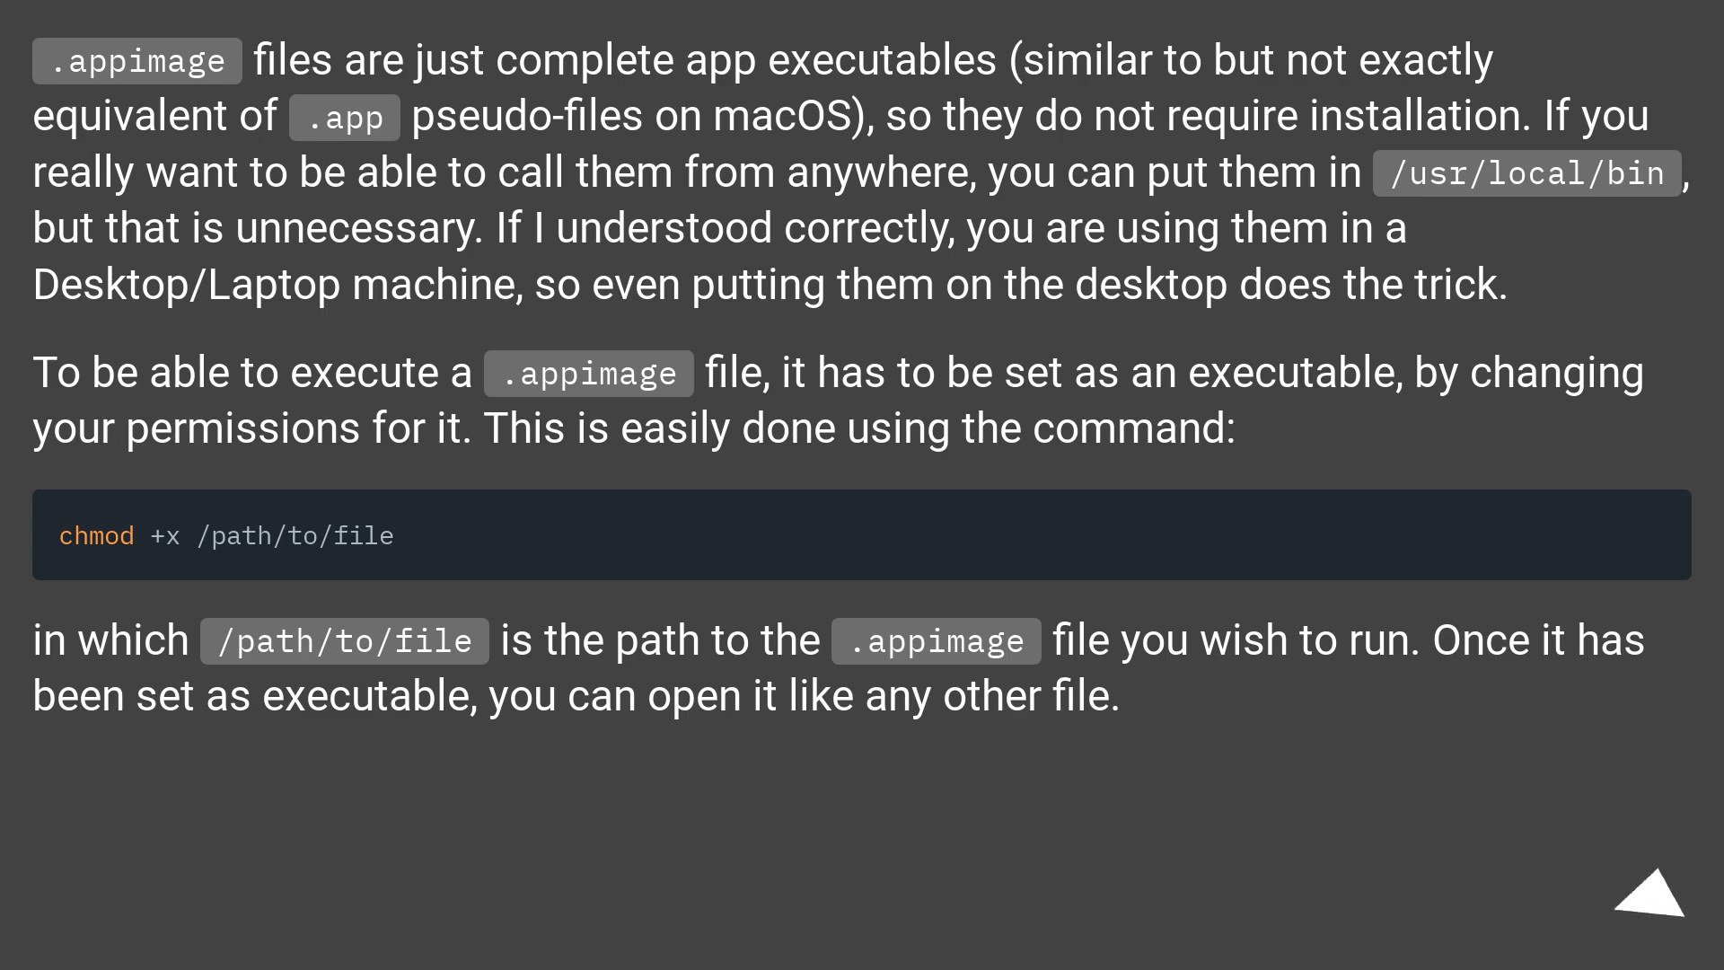
click(1643, 889)
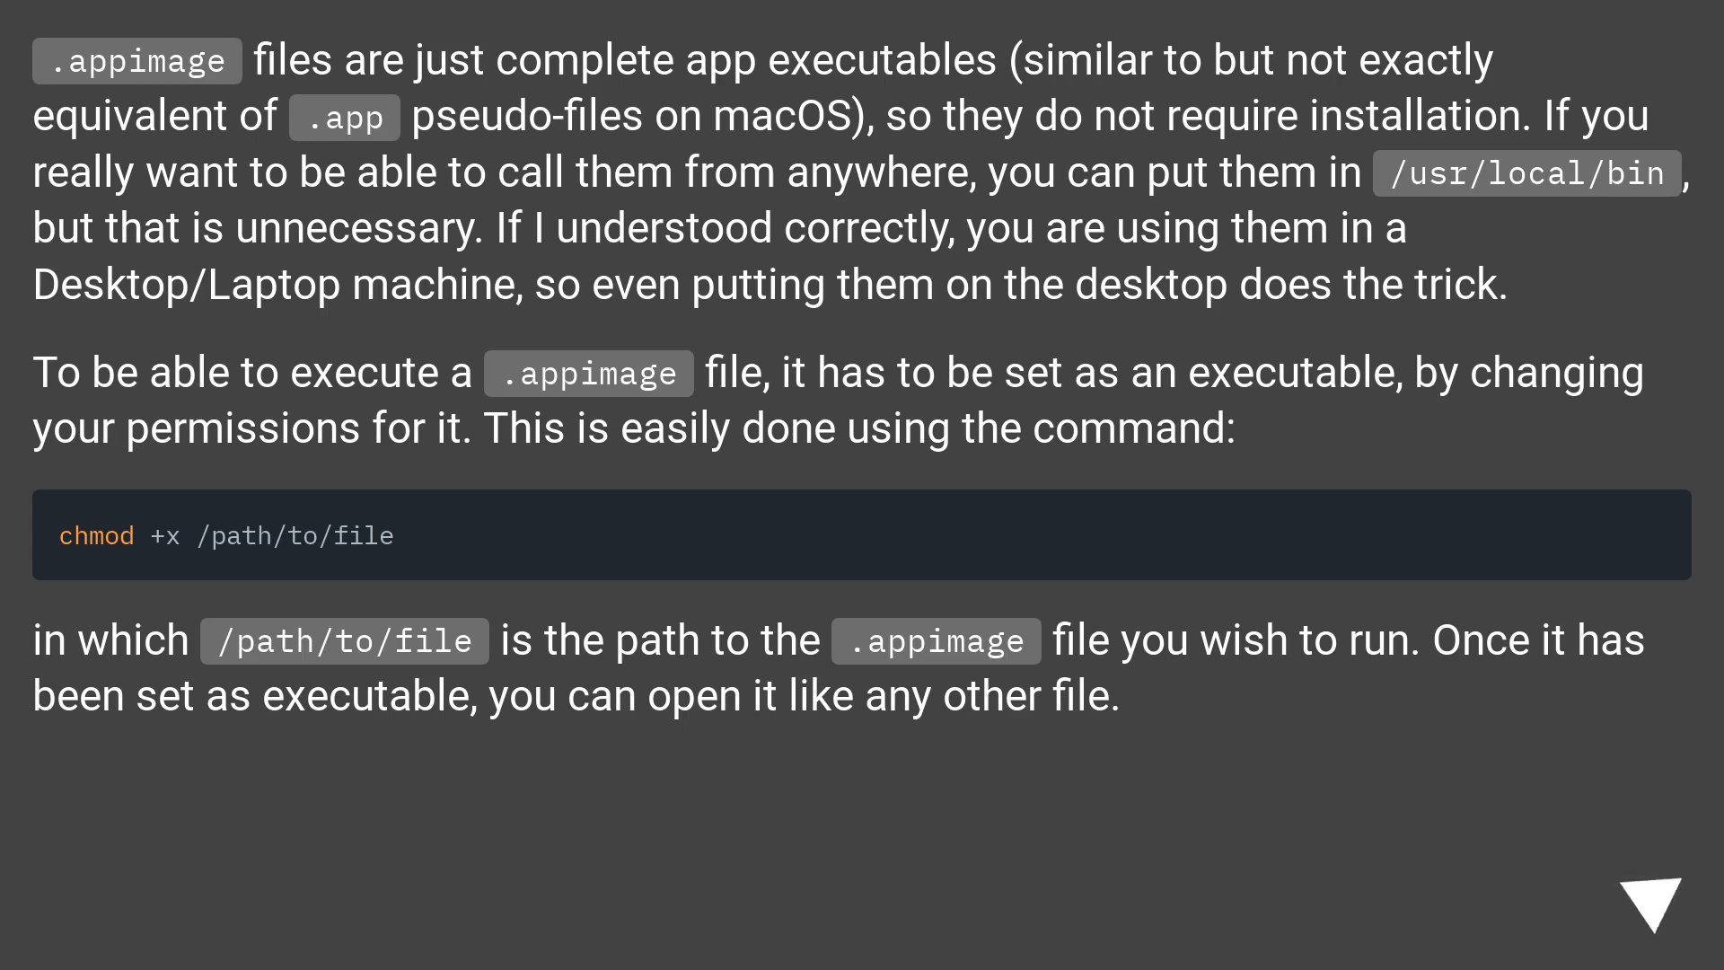
click(1638, 892)
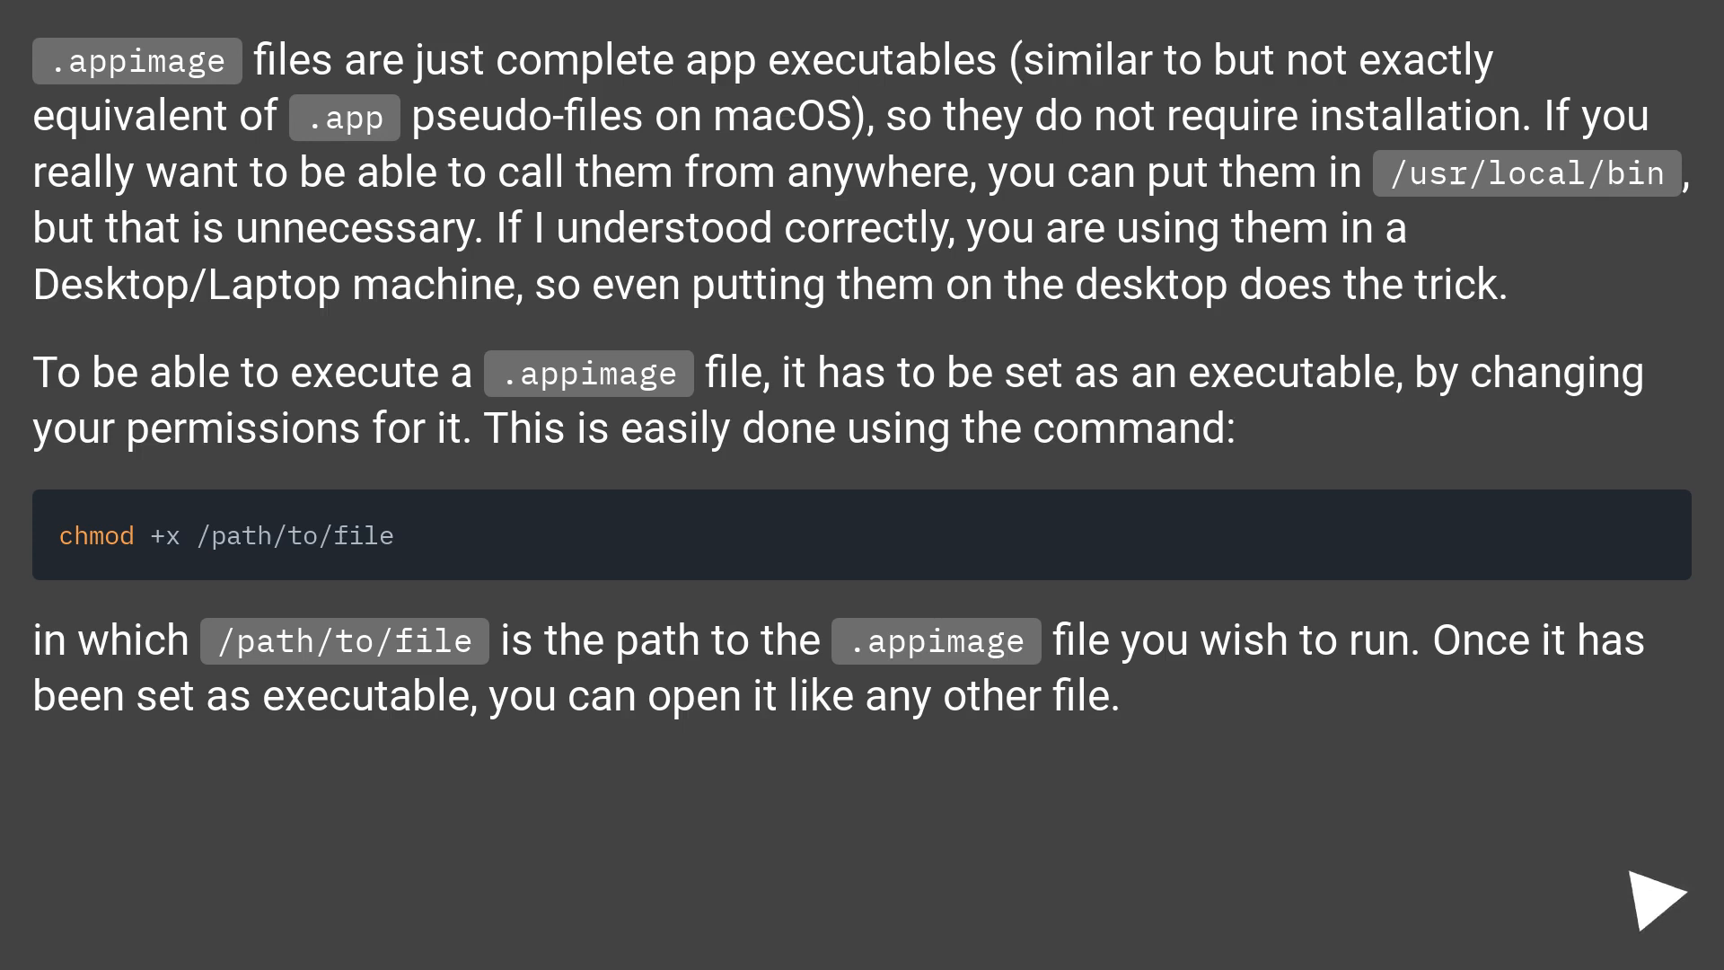
click(1659, 892)
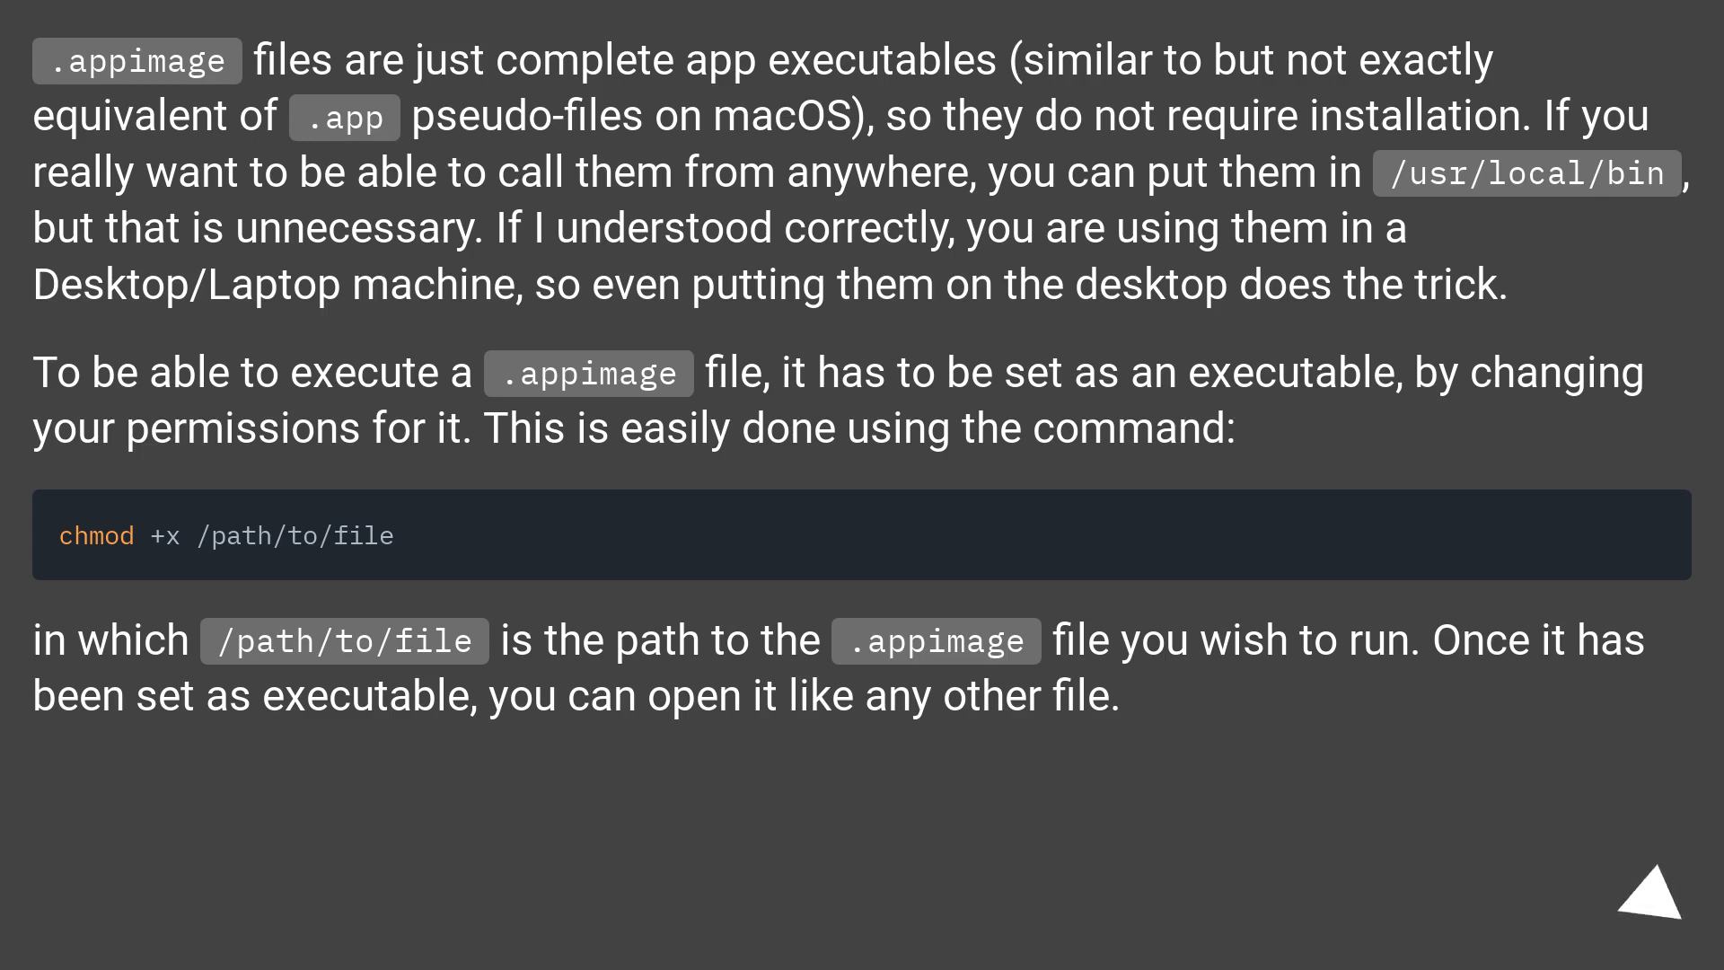
click(1654, 893)
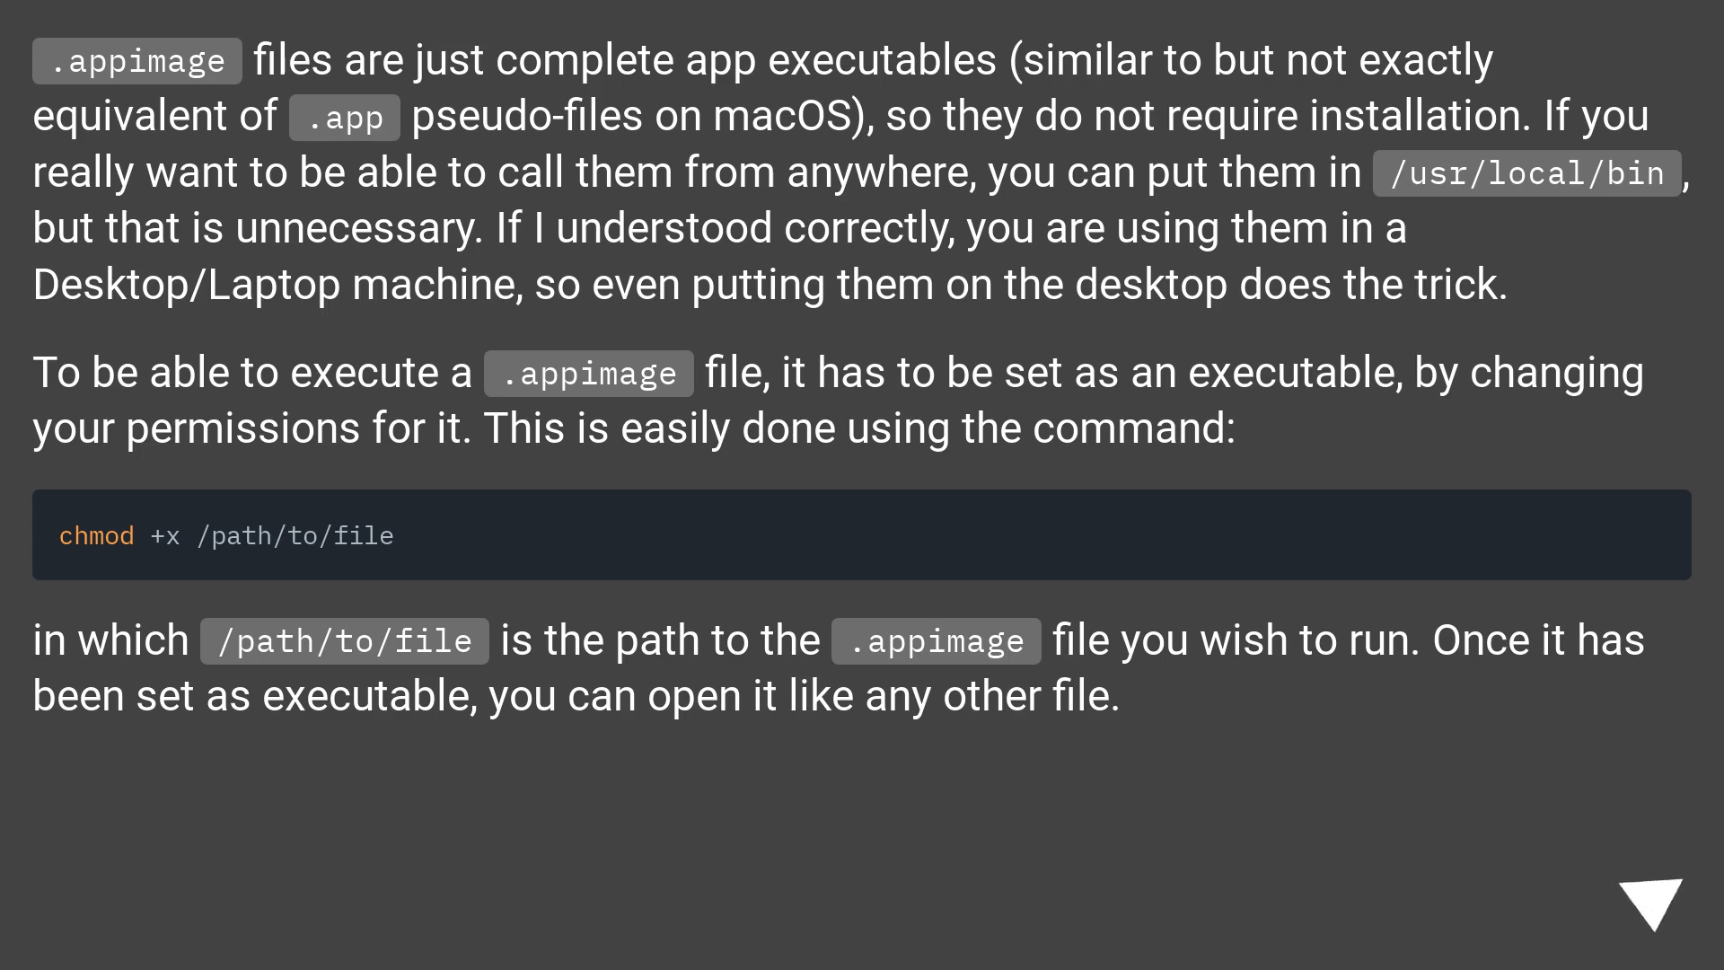